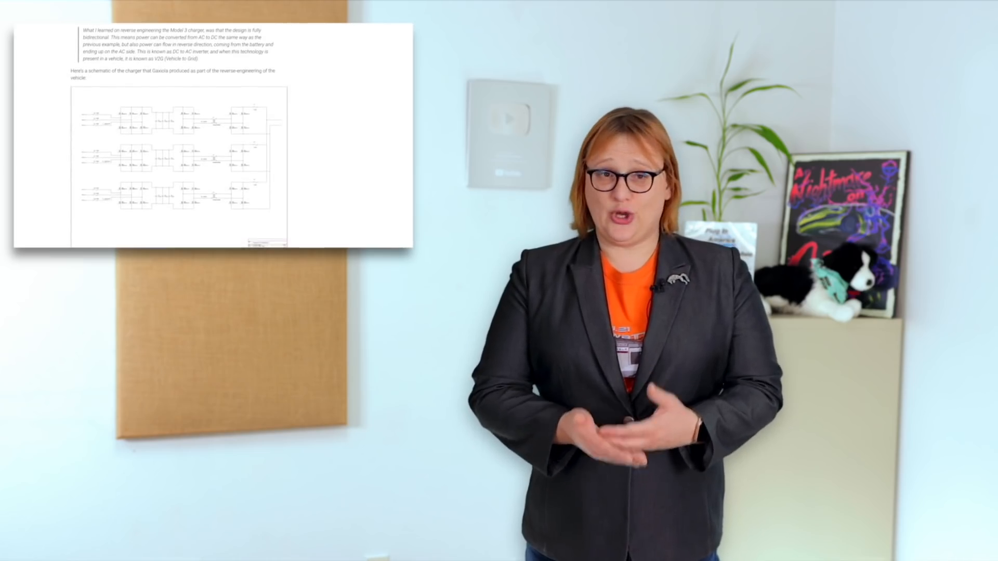
scroll(down, 3)
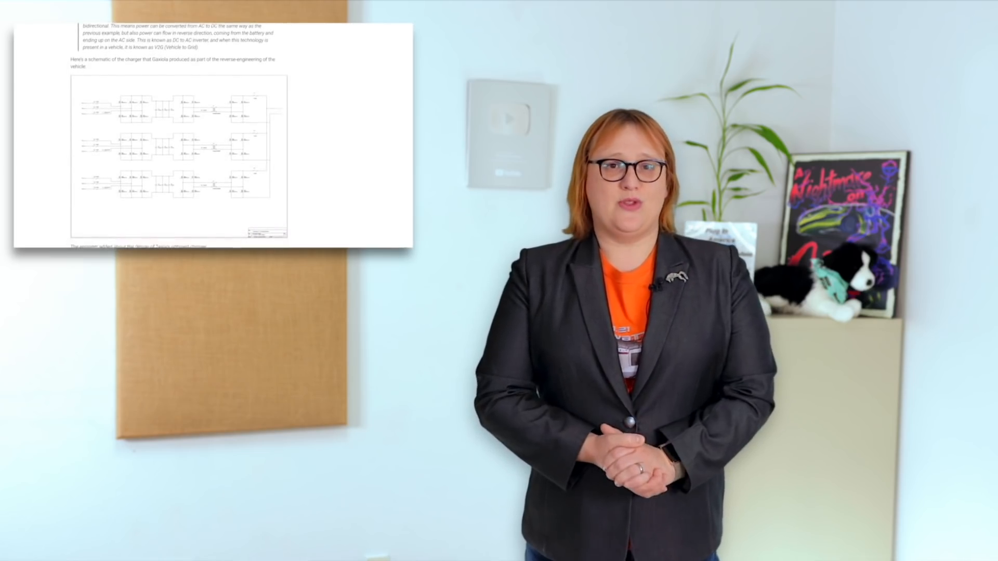